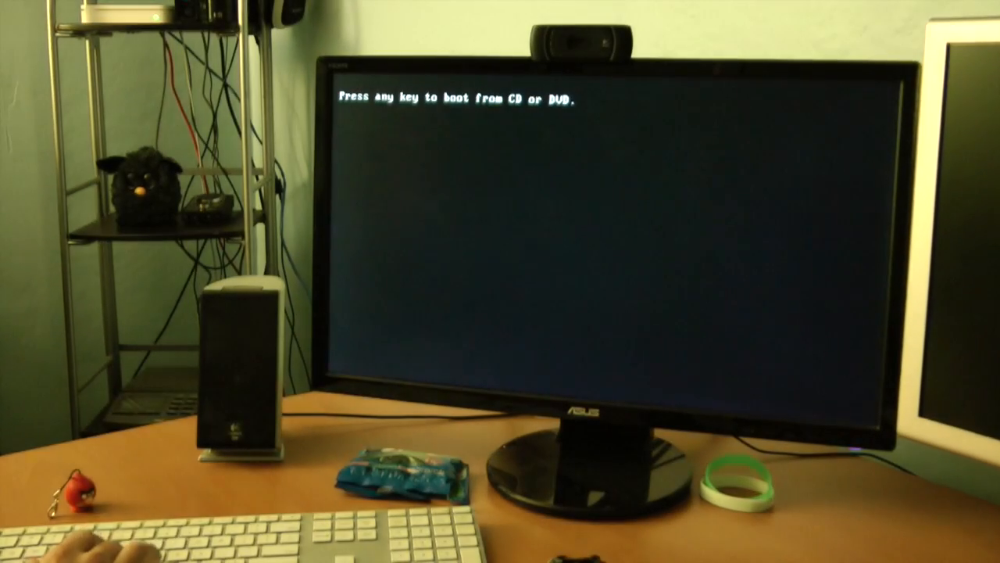
Step: Press a key at the boot prompt so the PC starts from the Windows 8 installation DVD
{"action": "key", "text": "enter"}
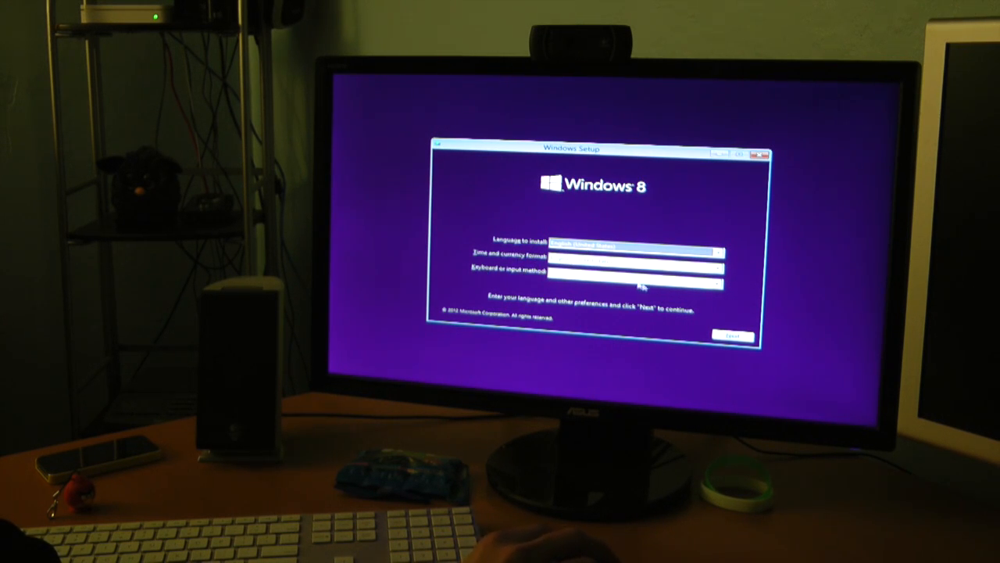
Step: Confirm language and region, choose Install now, submit the product key and accept the license
{"action": "left_click", "coordinate": [730, 335]}
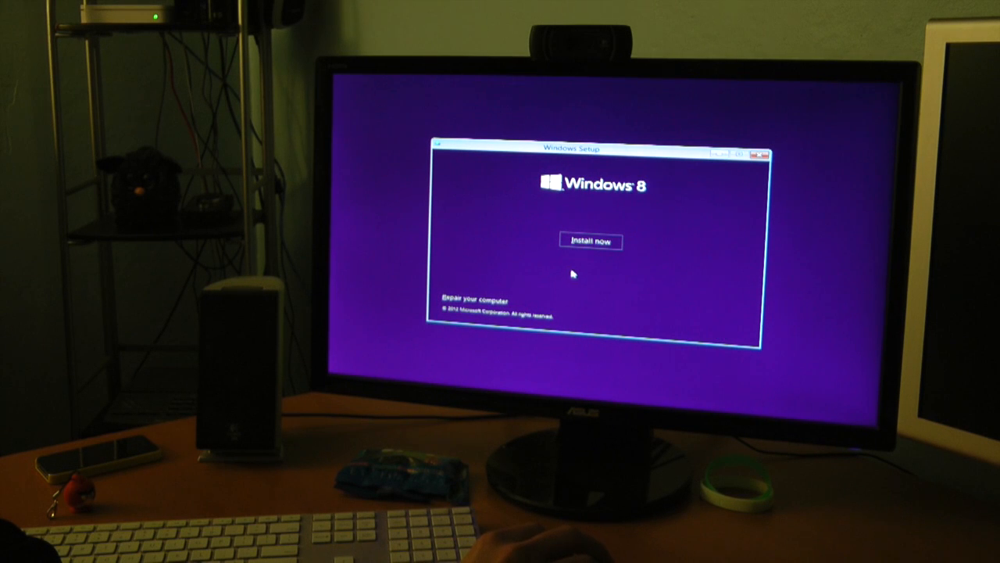
{"action": "left_click", "coordinate": [590, 240]}
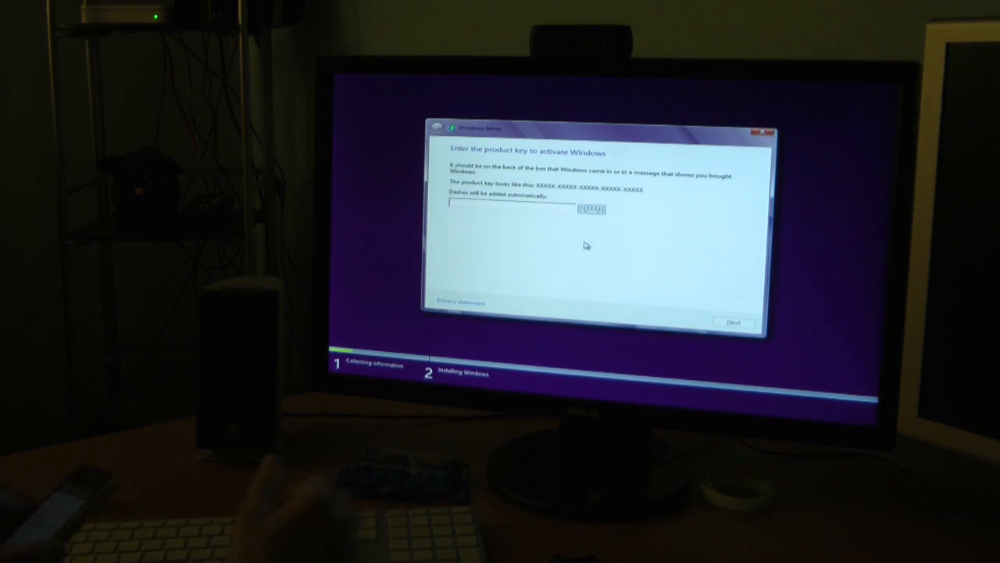
{"action": "left_click", "coordinate": [733, 322]}
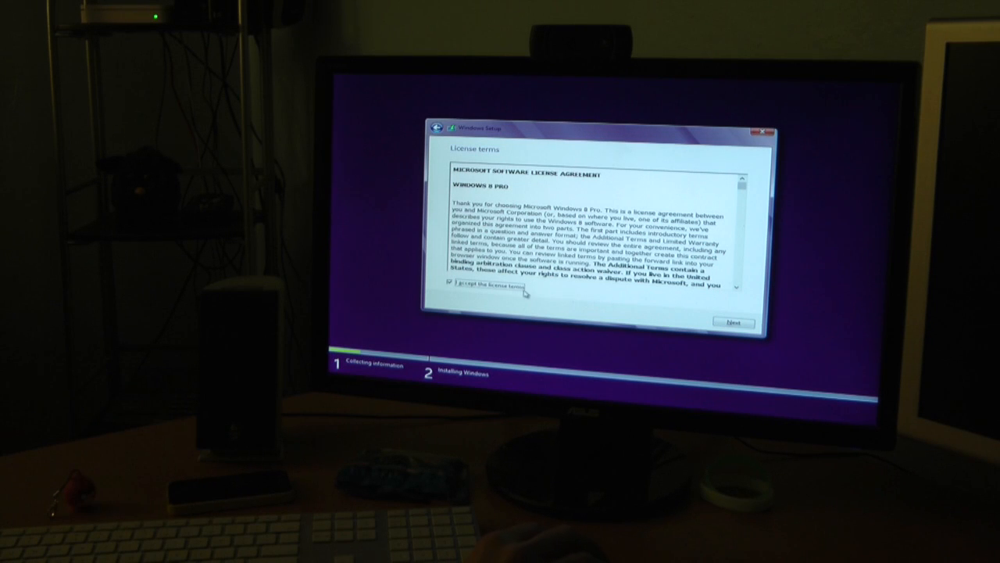
{"action": "left_click", "coordinate": [733, 323]}
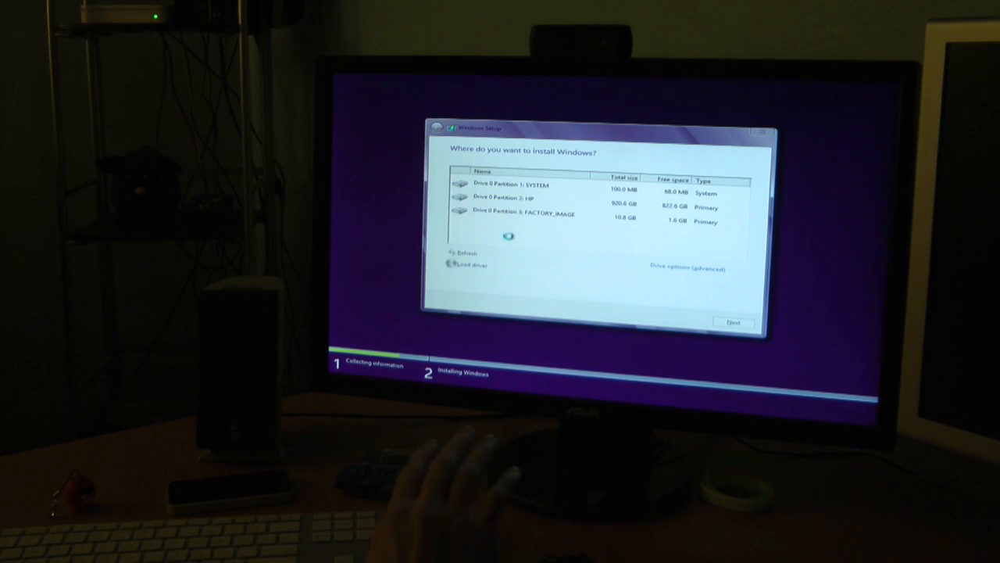
Step: Format Drive 0 Partition 2 (920.6 GB HP) via Drive options and install Windows there
{"action": "left_click", "coordinate": [531, 196]}
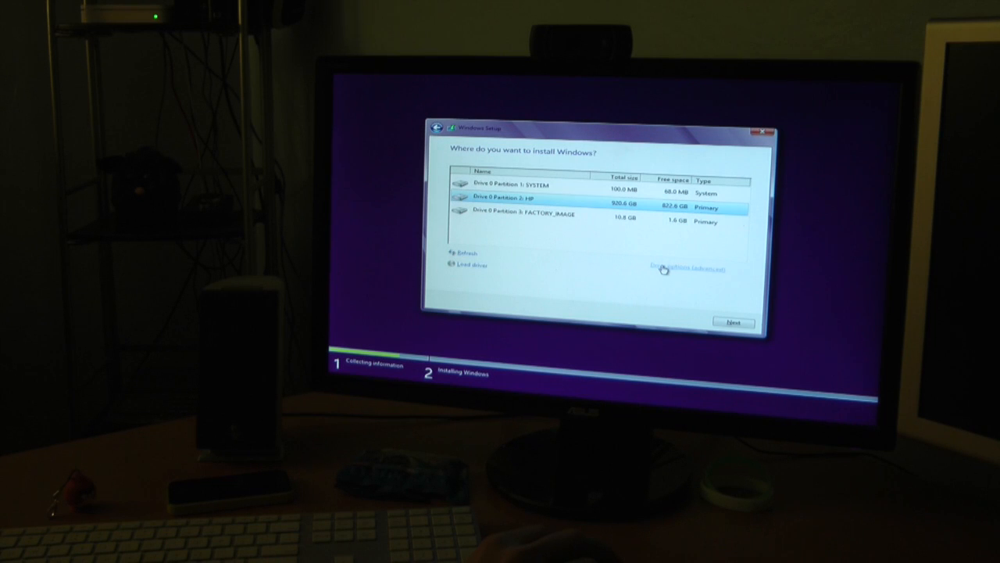
{"action": "left_click", "coordinate": [663, 269]}
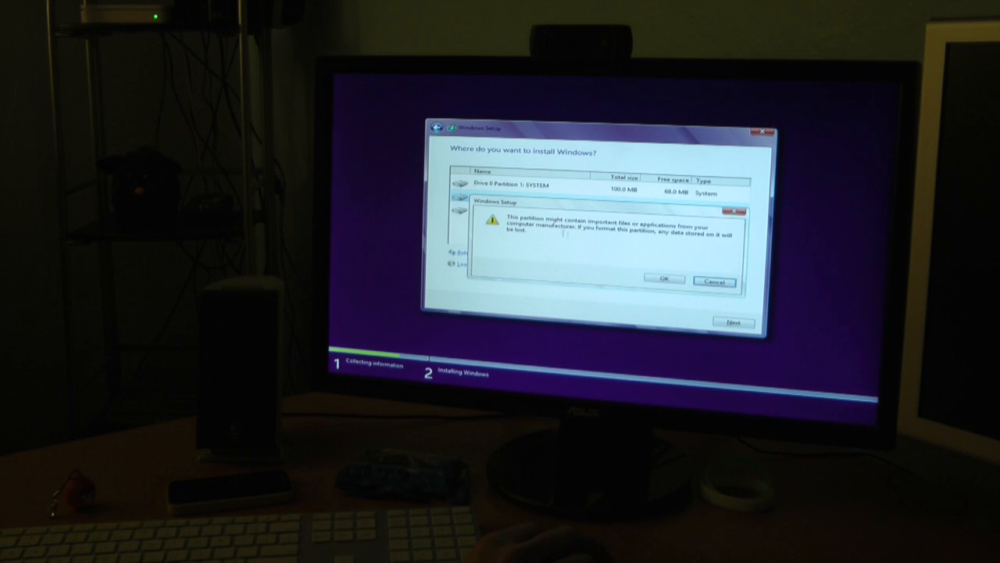
{"action": "mouse_move", "coordinate": [663, 280]}
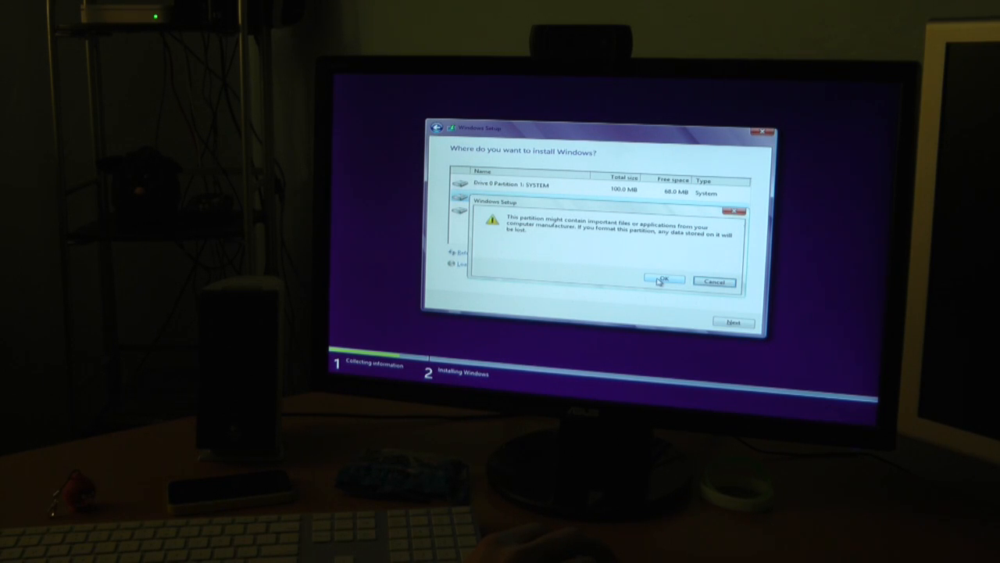
{"action": "left_click", "coordinate": [663, 281]}
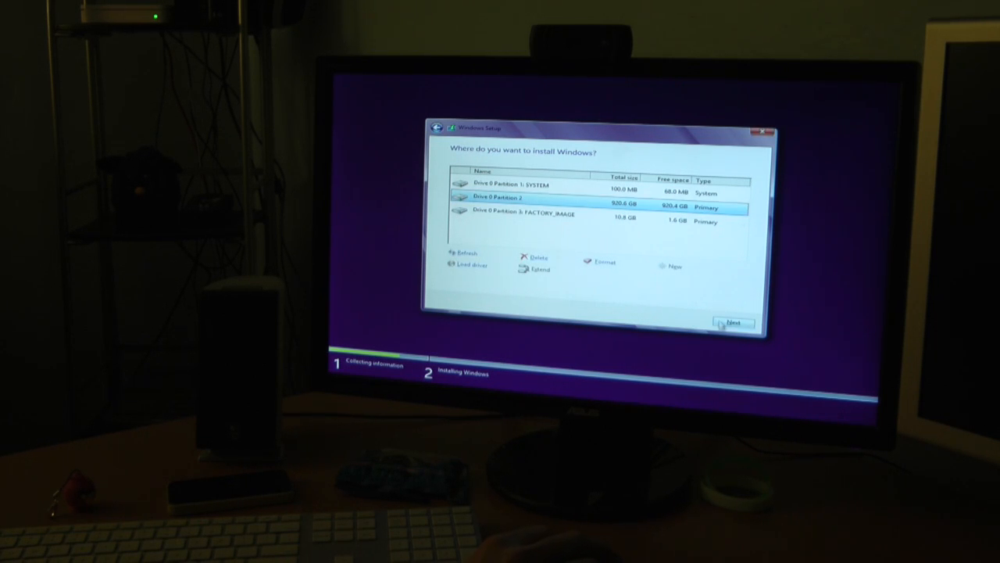
{"action": "left_click", "coordinate": [733, 322]}
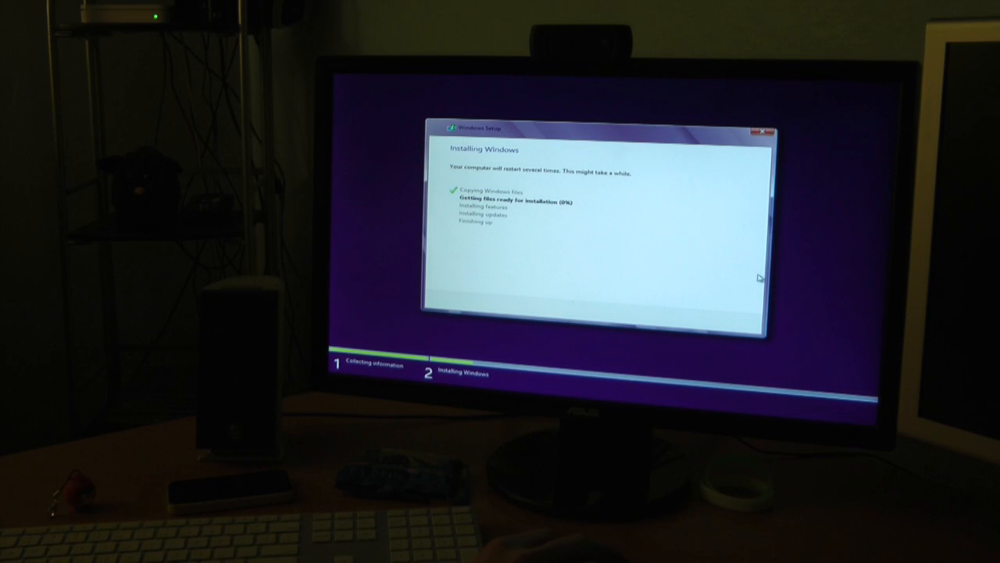
{"action": "mouse_move", "coordinate": [838, 269]}
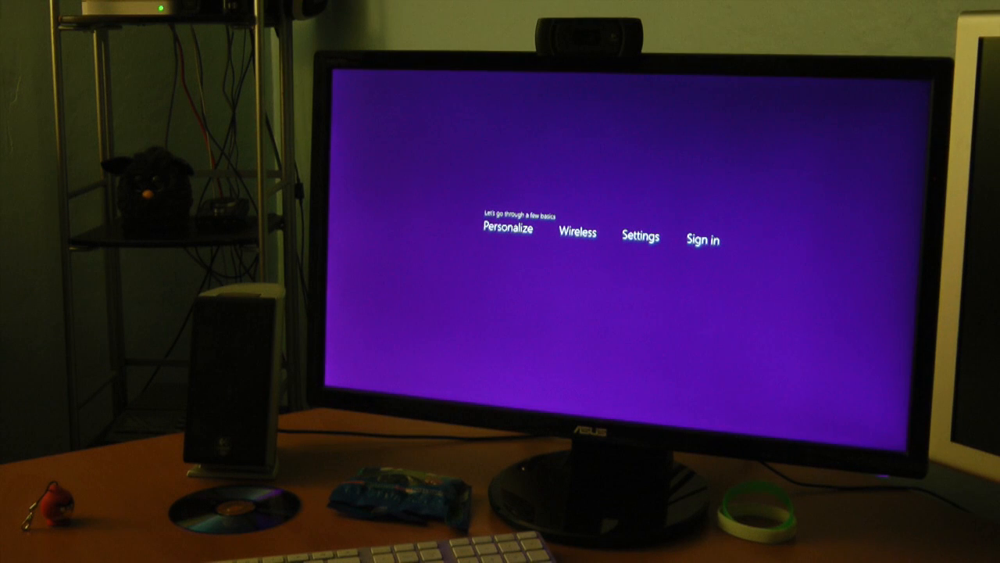
Step: Continue past the 'Let's go through a few basics' overview screen
{"action": "left_click", "coordinate": [506, 230]}
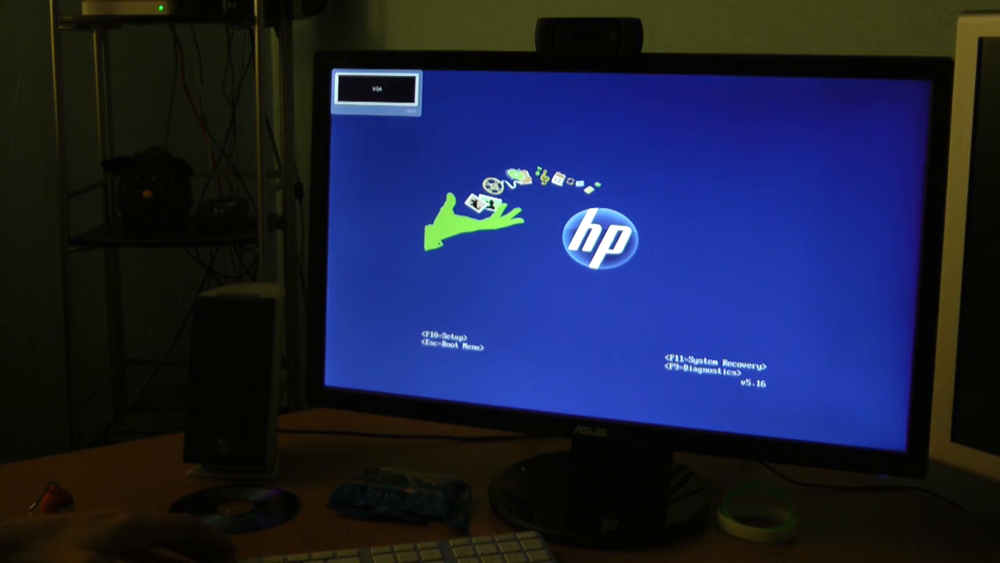
Step: Press F10 at the HP POST screen to enter the BIOS Setup utility
{"action": "key", "text": "f10"}
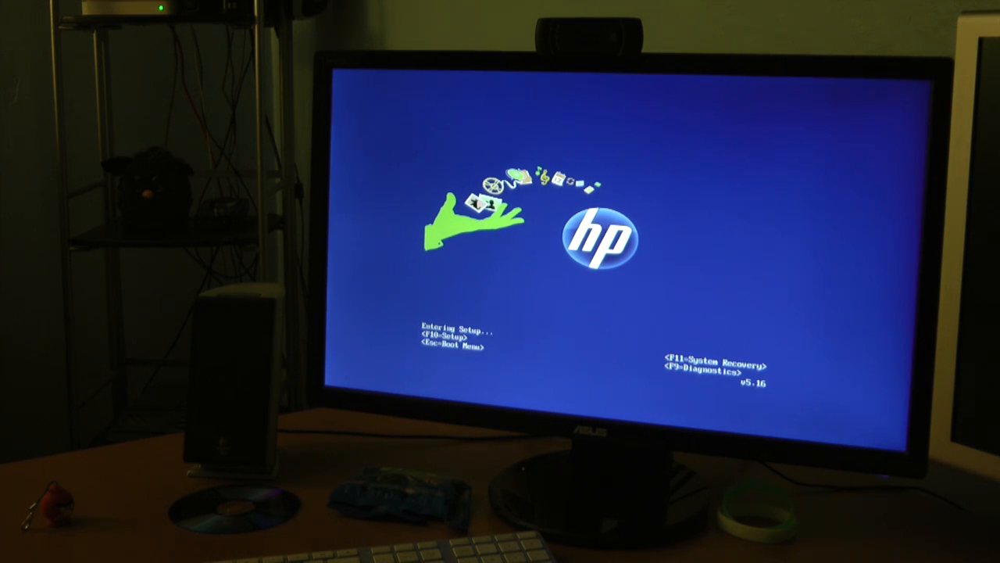
{"action": "key", "text": "f10"}
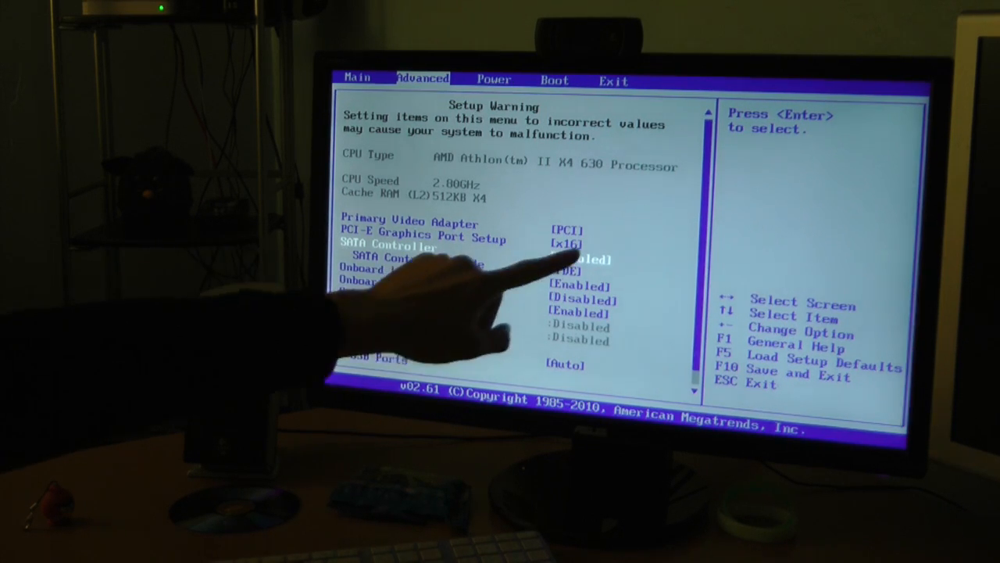
Step: Press Enter in the AMI BIOS Advanced page, returning to Windows Setup's Personalize step
{"action": "key", "text": "Enter"}
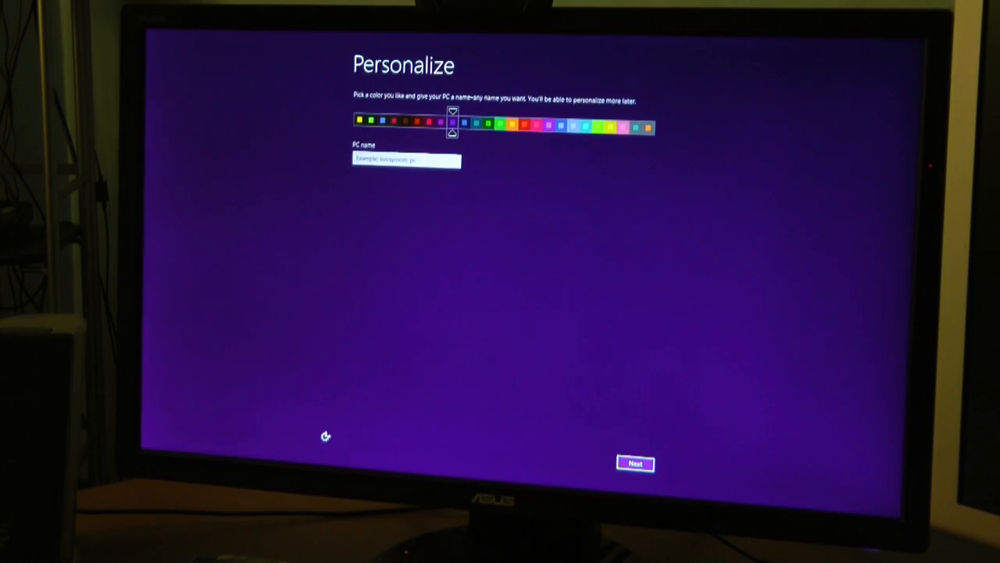
Step: Try red and other colours, settle on lime green, name the PC 'wi' and continue
{"action": "left_click", "coordinate": [417, 121]}
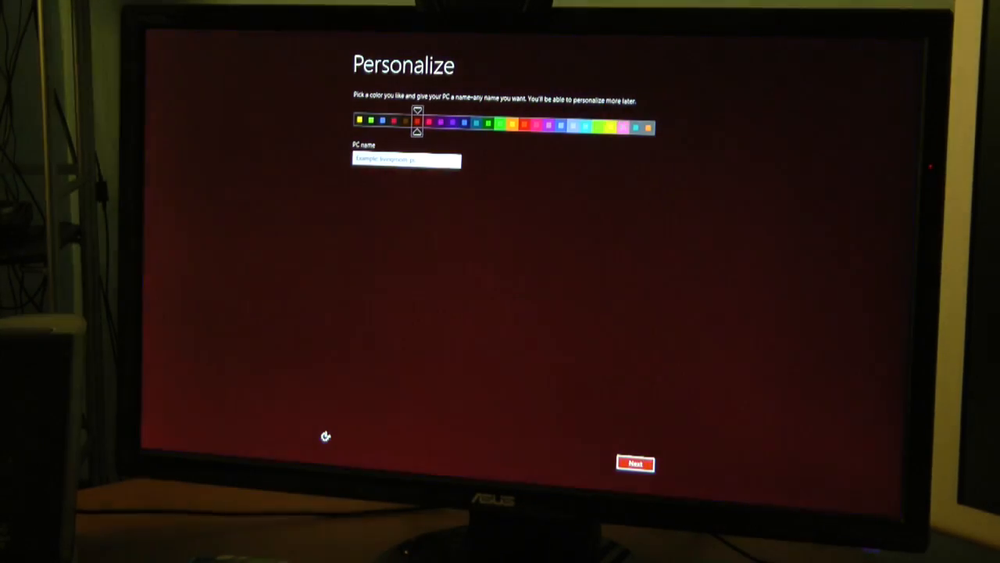
{"action": "left_click", "coordinate": [446, 121]}
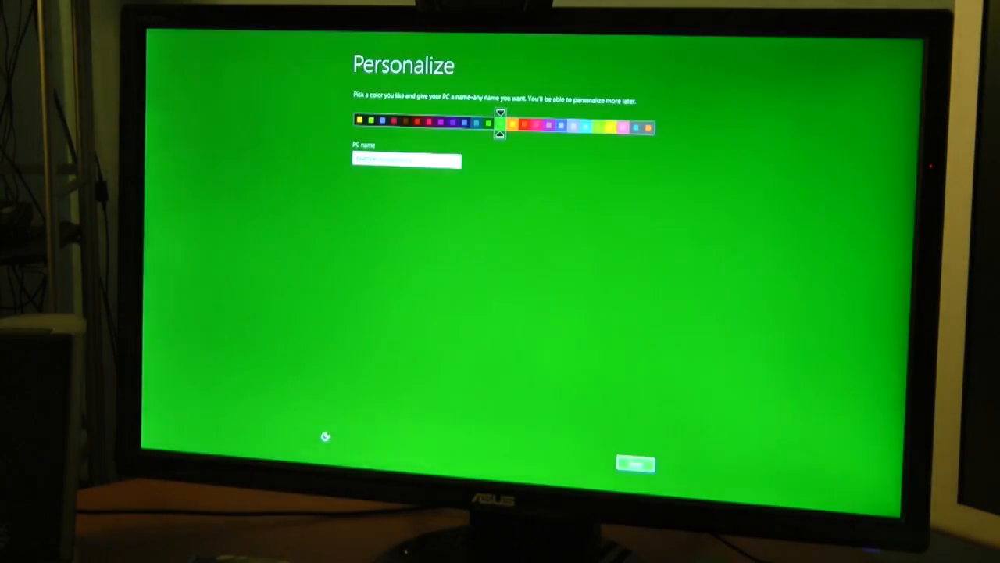
{"action": "left_click", "coordinate": [561, 120]}
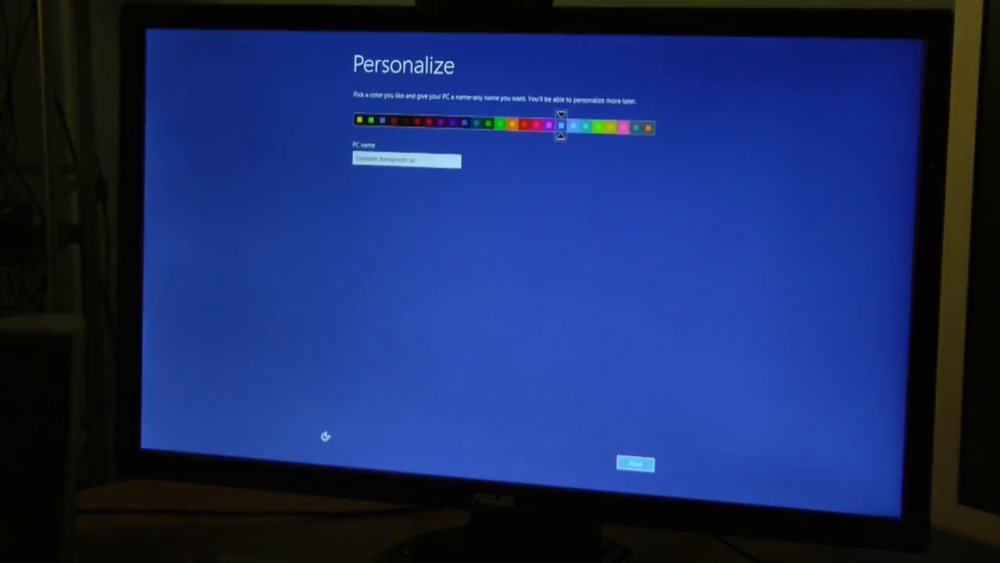
{"action": "left_click", "coordinate": [598, 127]}
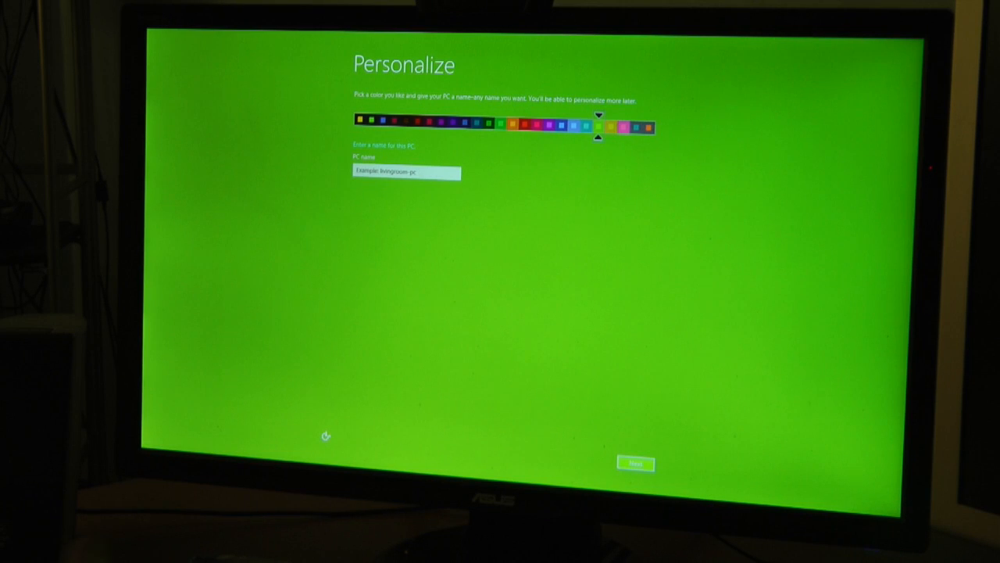
{"action": "type", "text": "windows8"}
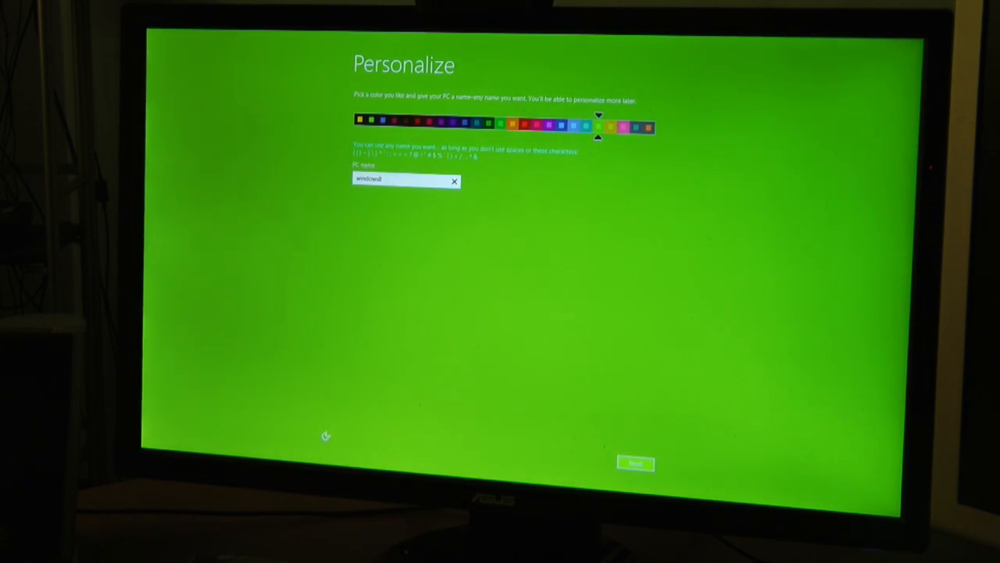
{"action": "left_click", "coordinate": [635, 462]}
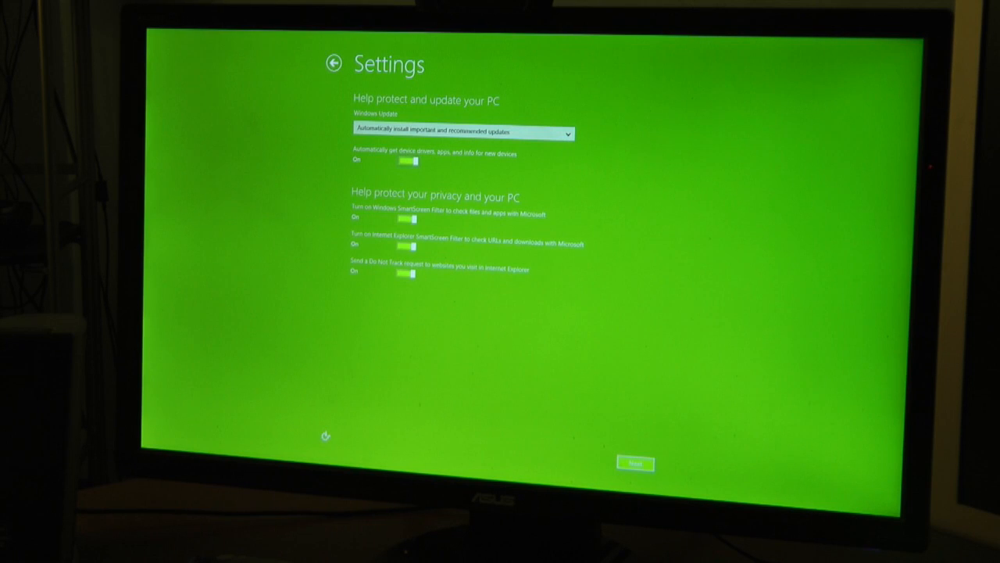
Step: Keep Windows Update, device info and SmartScreen protection switched On, then continue
{"action": "left_click", "coordinate": [462, 133]}
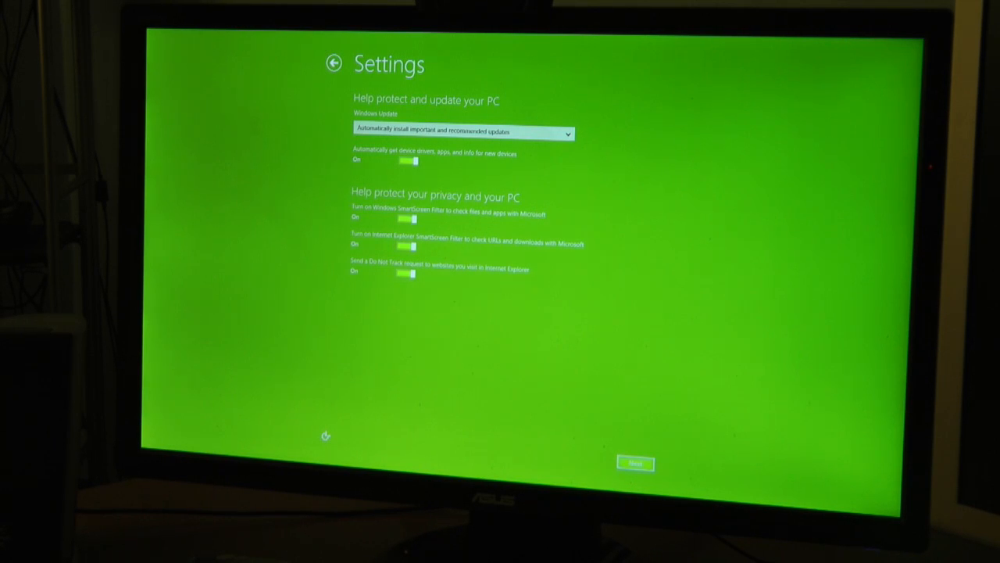
{"action": "left_click", "coordinate": [635, 462]}
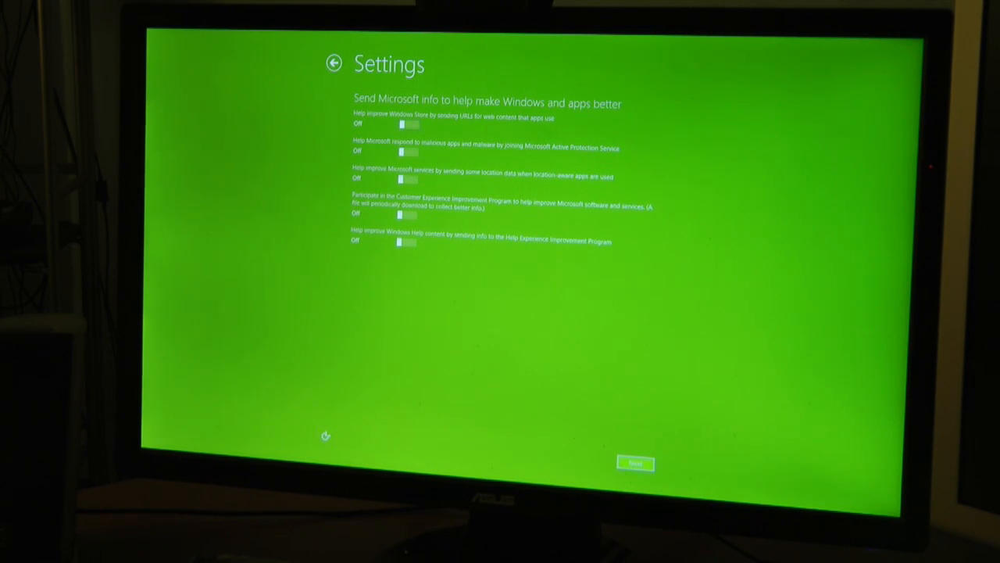
Step: Leave all 'Send Microsoft info' toggles Off and continue to Sign in to your PC
{"action": "left_click", "coordinate": [635, 462]}
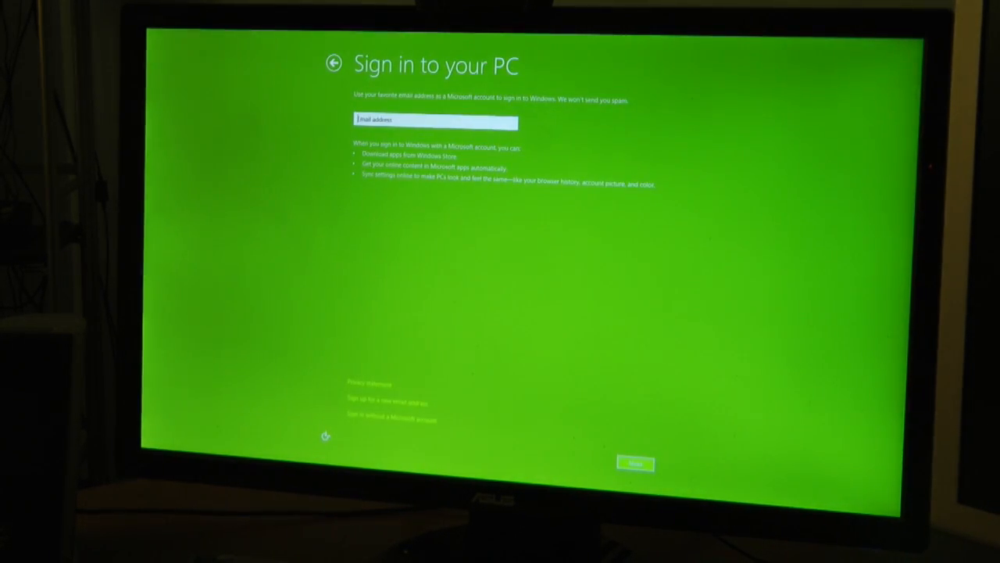
{"action": "type", "text": "davidi"}
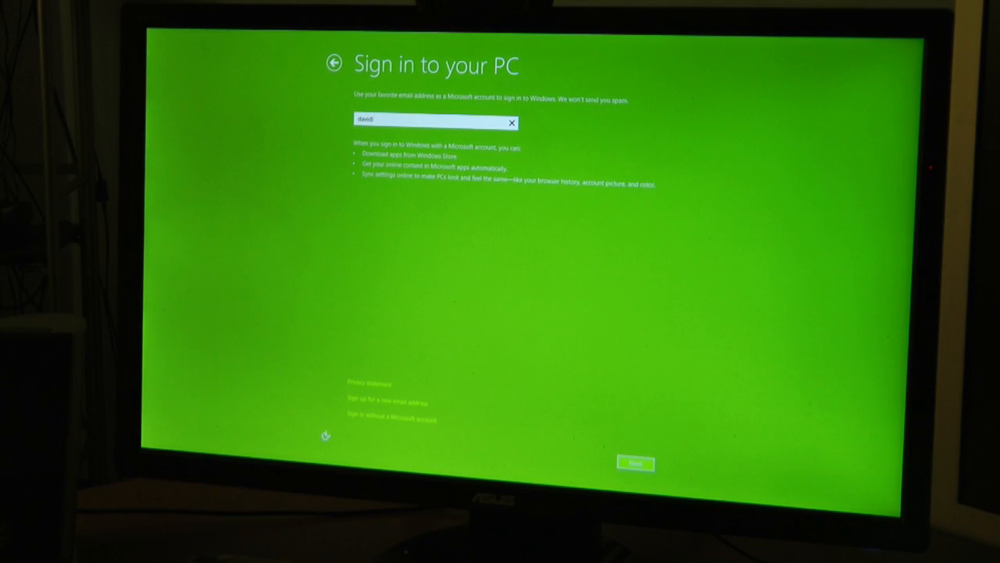
{"action": "left_click", "coordinate": [512, 123]}
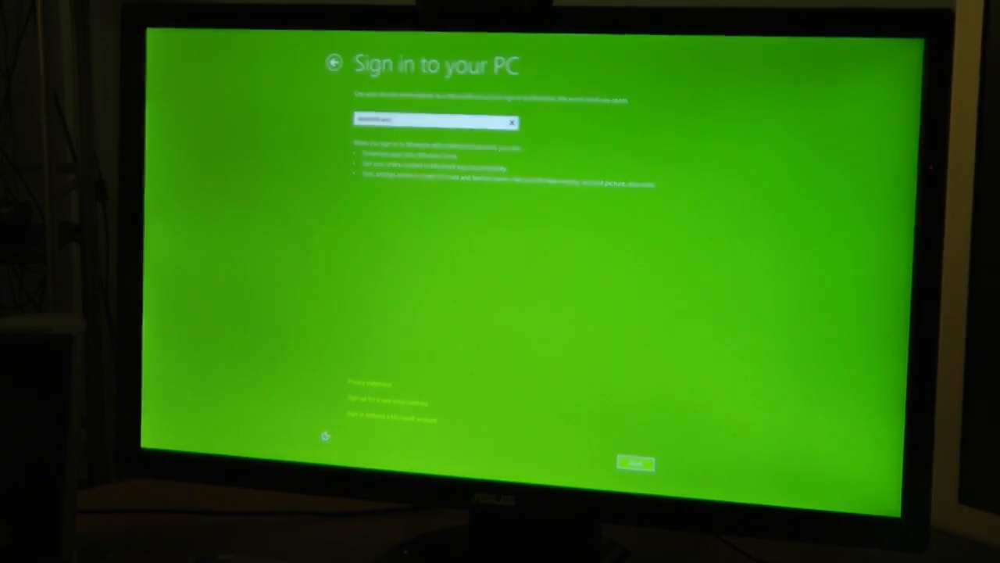
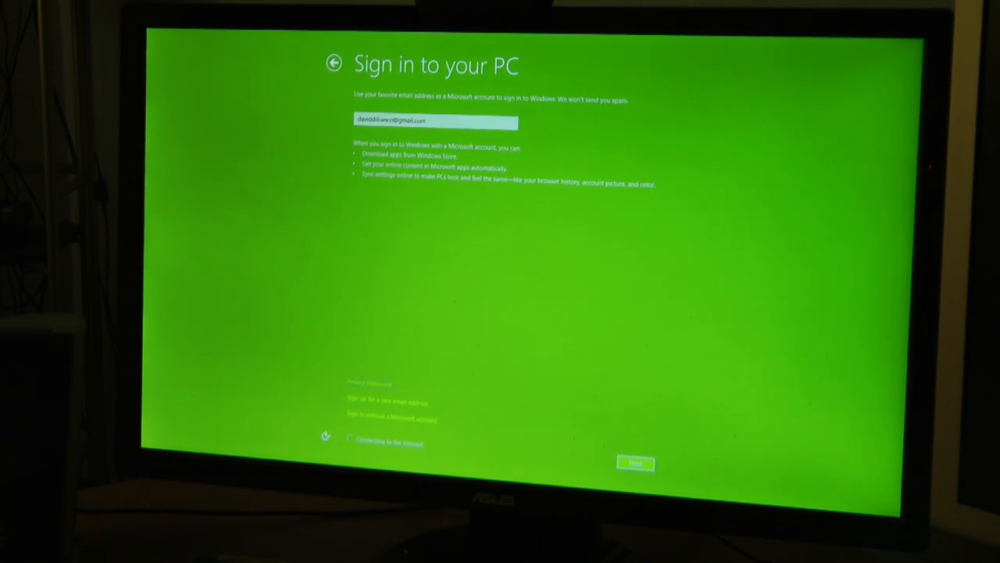
{"action": "left_click", "coordinate": [369, 383]}
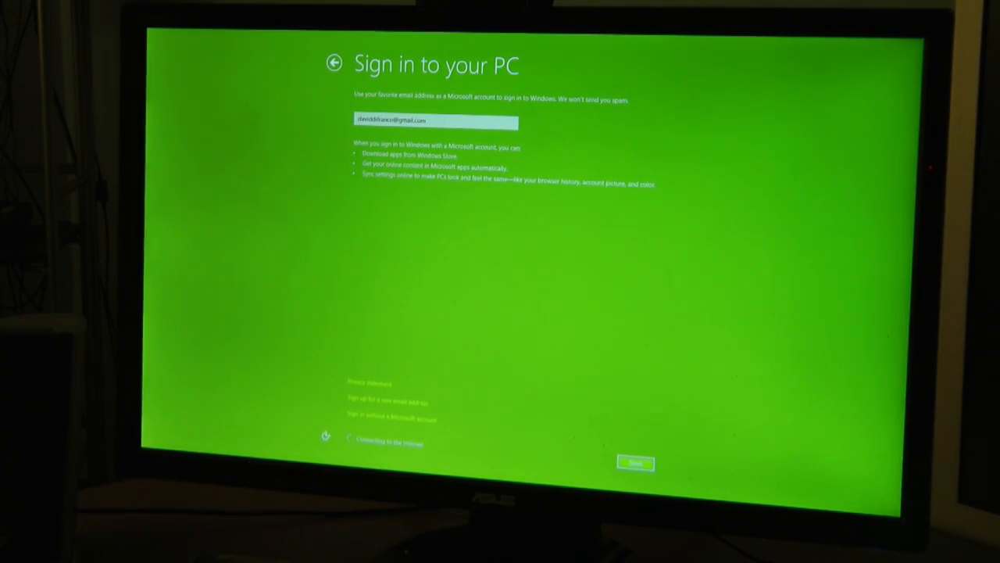
{"action": "left_click", "coordinate": [391, 417]}
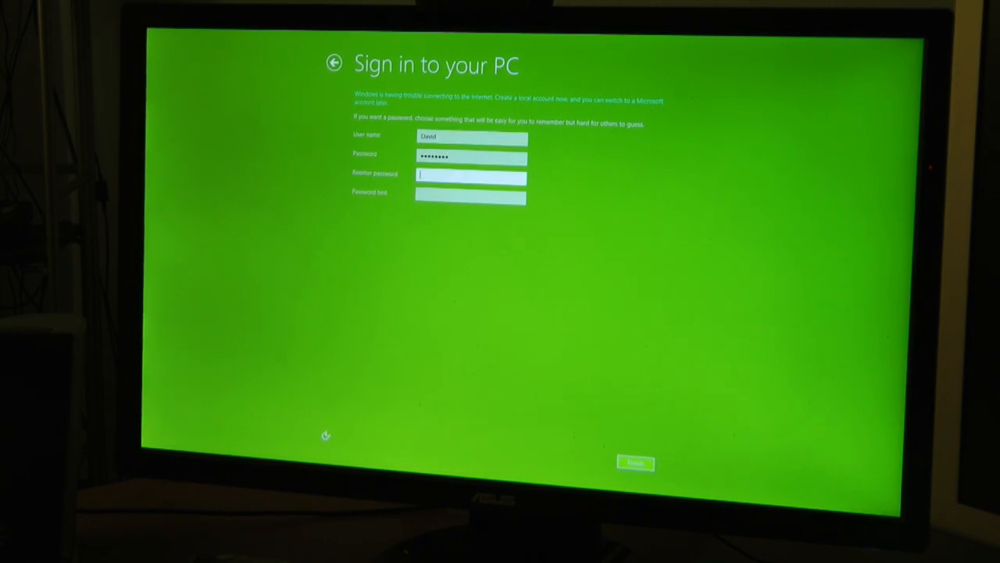
Step: Enter the password and hint 'Yo' for local account David, then finish setup
{"action": "type", "text": "••••••••"}
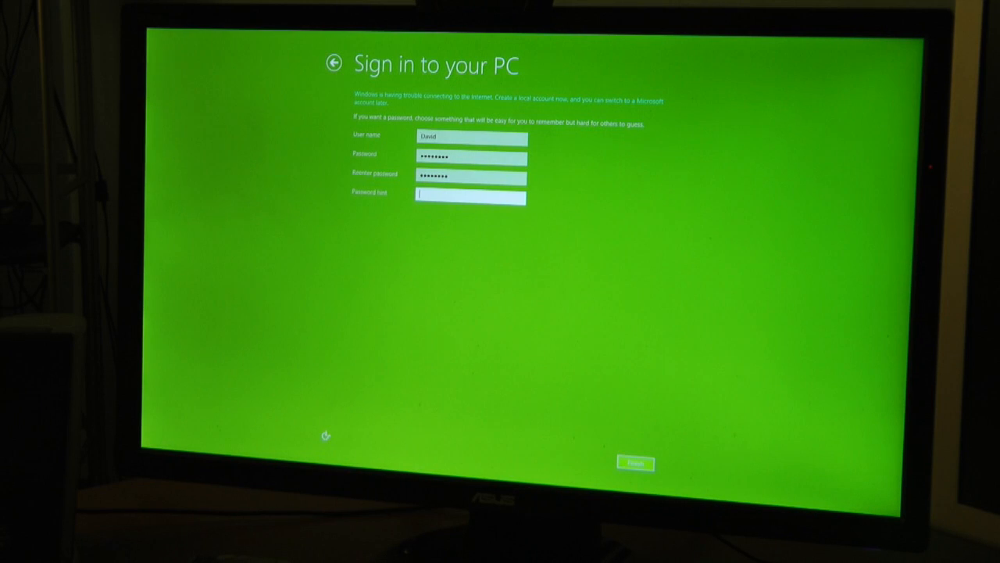
{"action": "type", "text": "You already know it"}
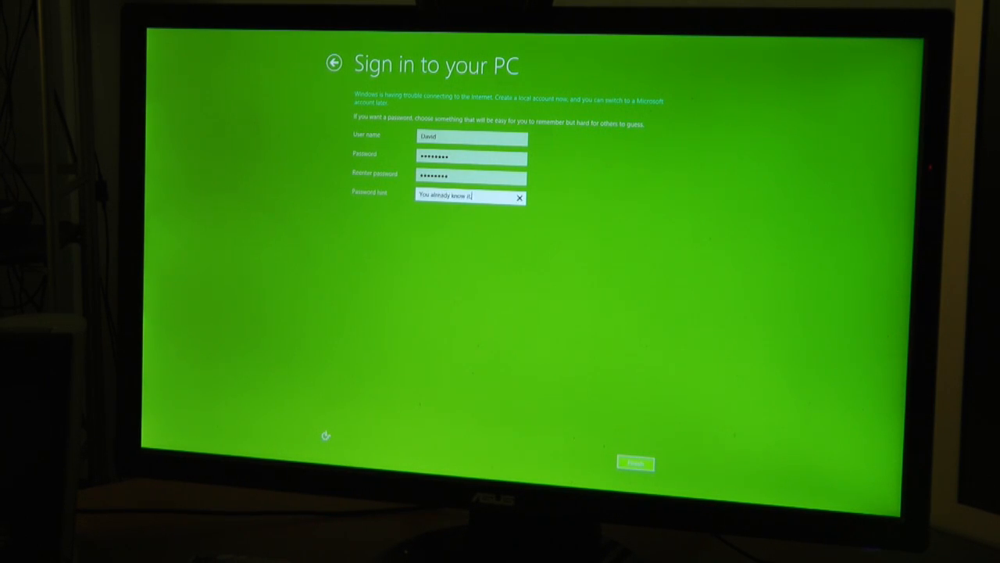
{"action": "left_click", "coordinate": [635, 463]}
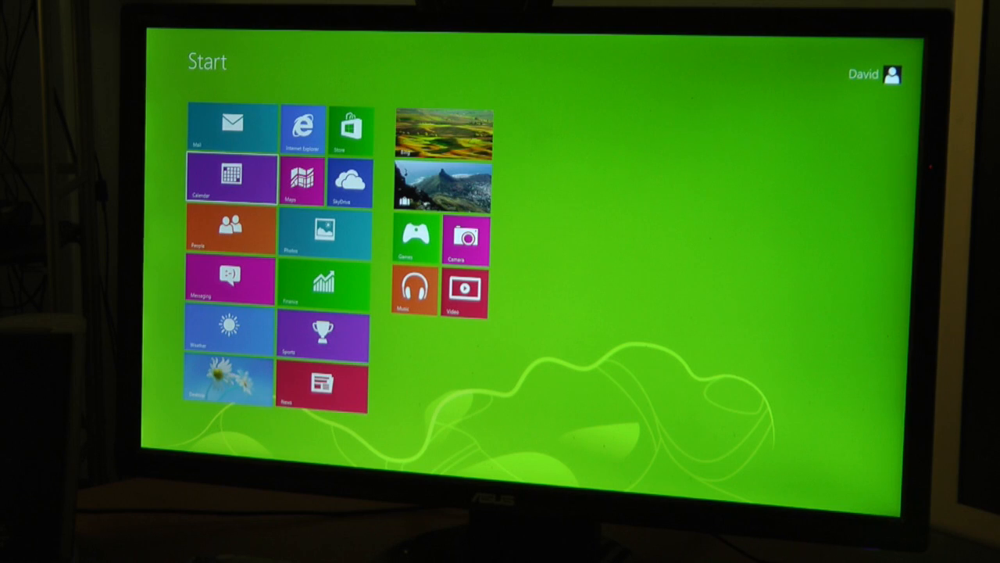
Step: Launch the Mail app from its Start screen tile
{"action": "left_click", "coordinate": [231, 125]}
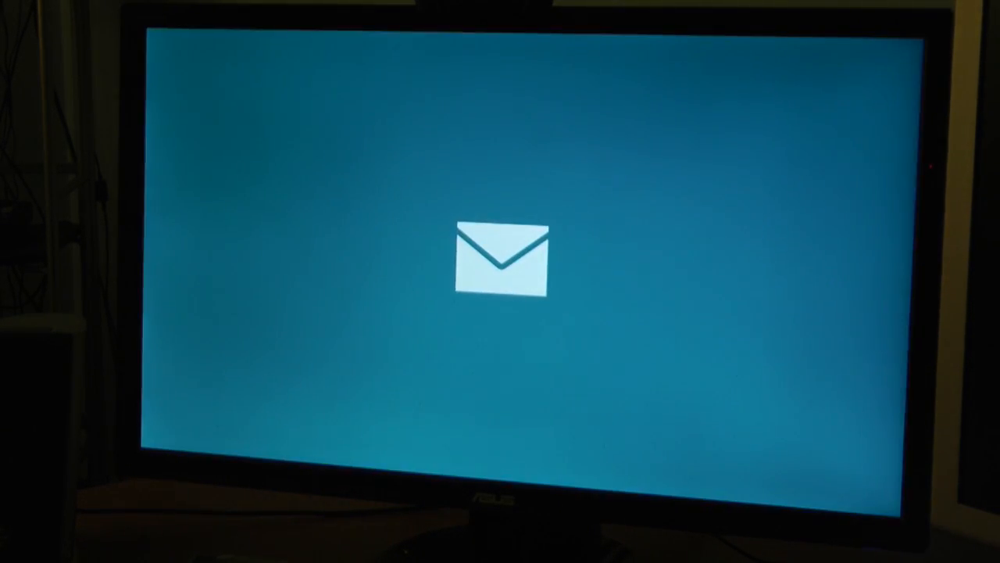